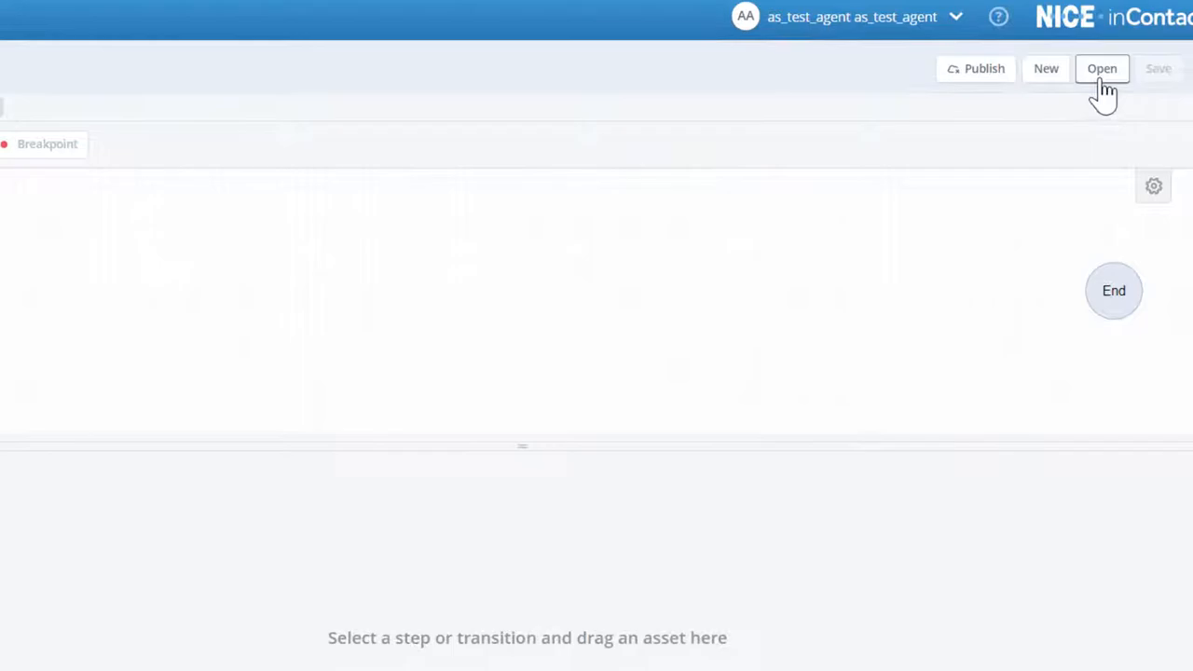
# Open the saved Distance2 project from the project list.
pyautogui.click(1102, 68)
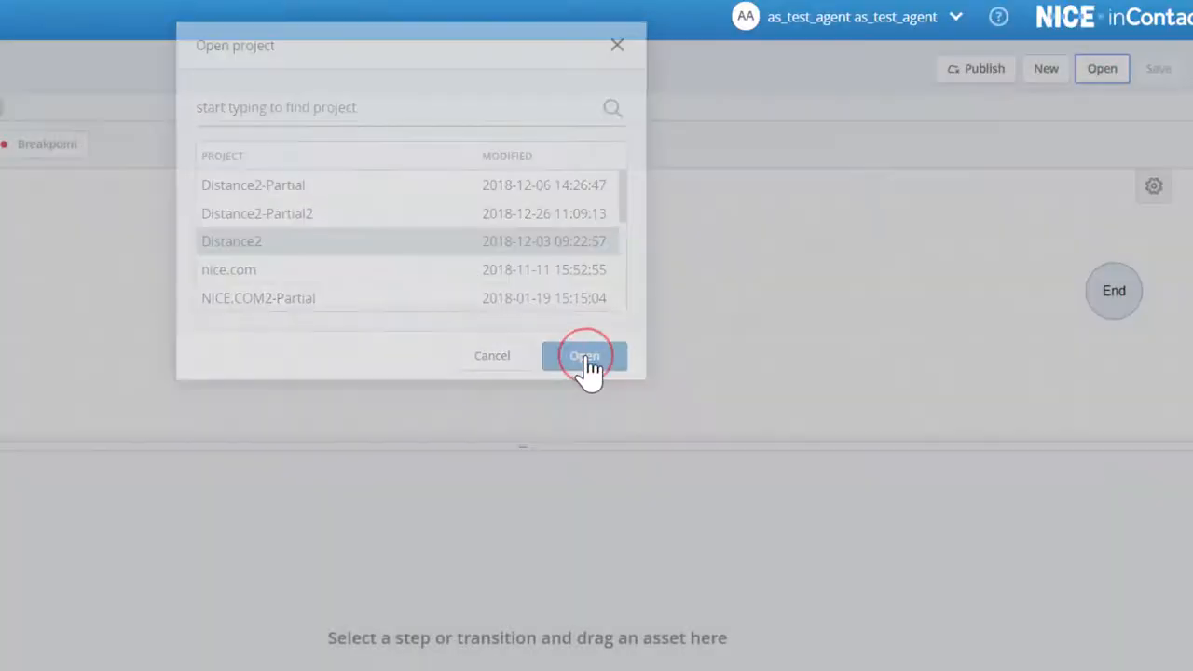
pyautogui.click(584, 355)
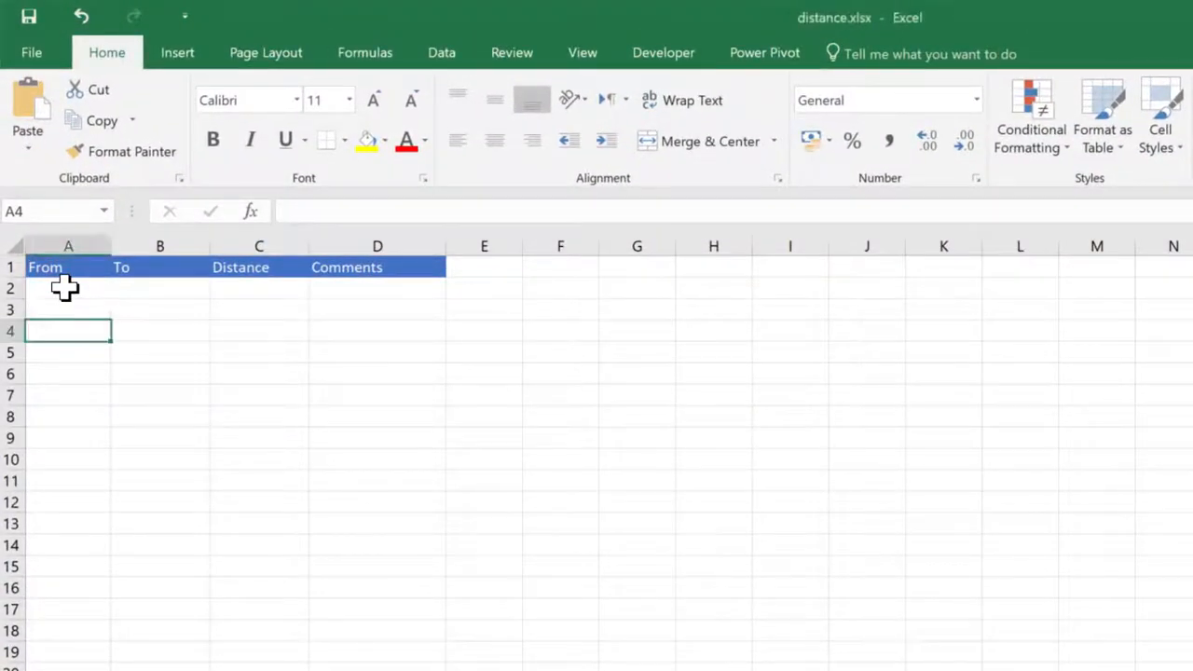
# Enter Chicago in A2 and New York in B2 of the workbook.
pyautogui.click(68, 288)
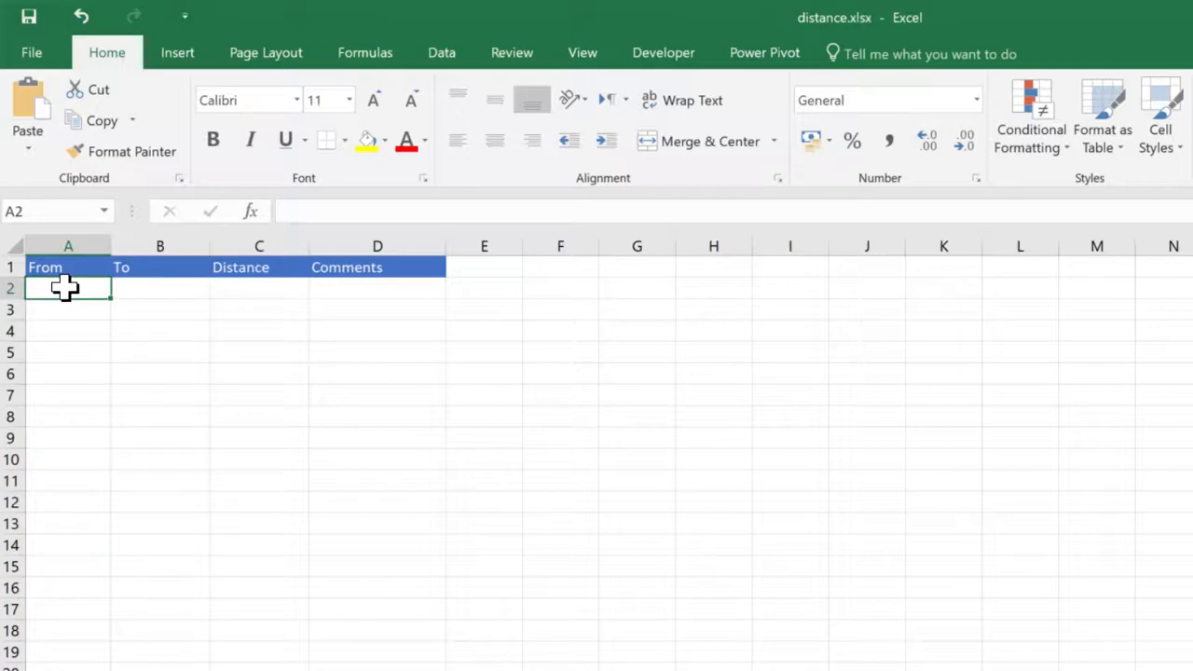
pyautogui.write('Chicag')
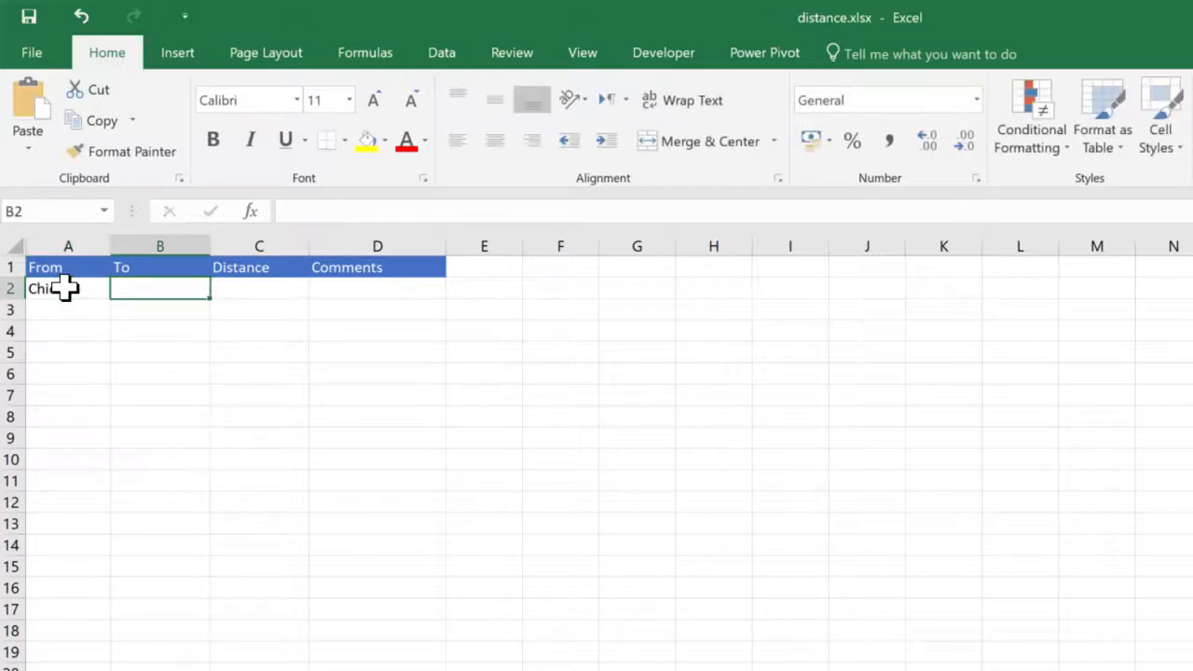
pyautogui.write('New')
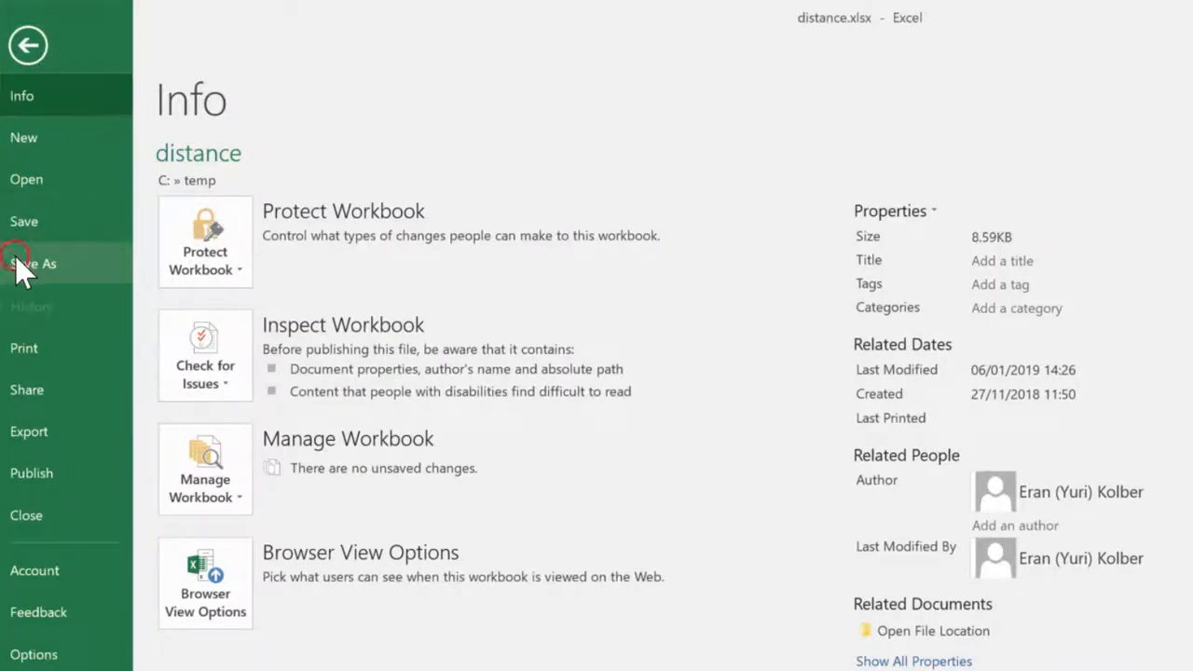
# Save the workbook as distance.xlsx in C:\temp.
pyautogui.click(33, 263)
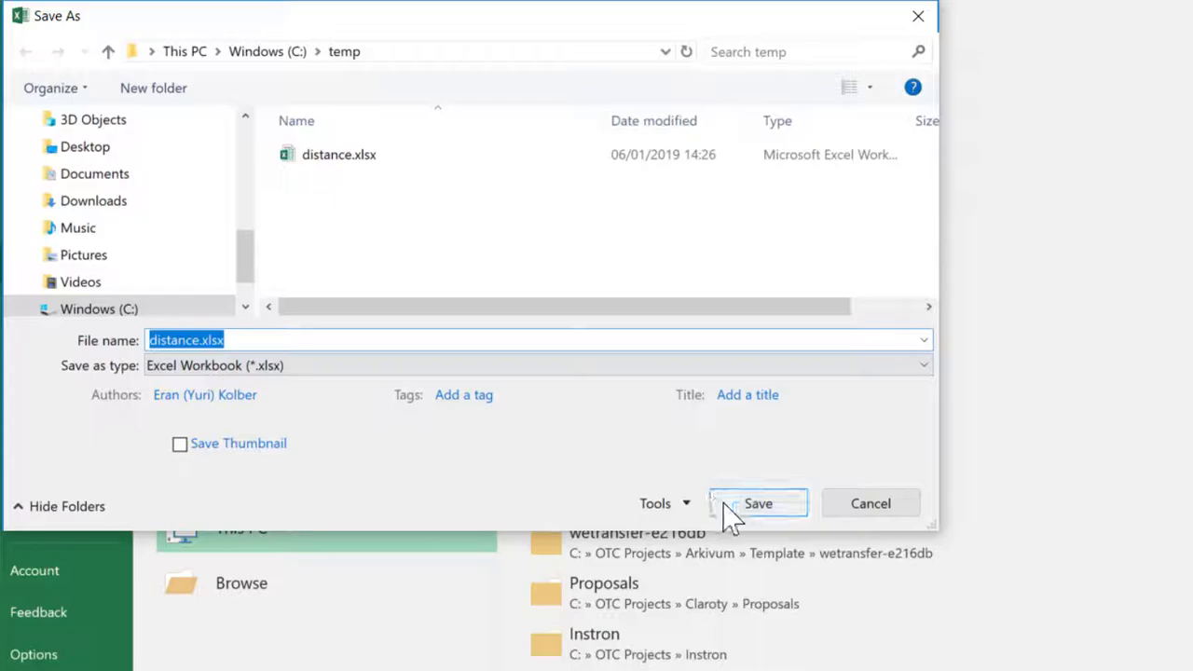
pyautogui.click(757, 504)
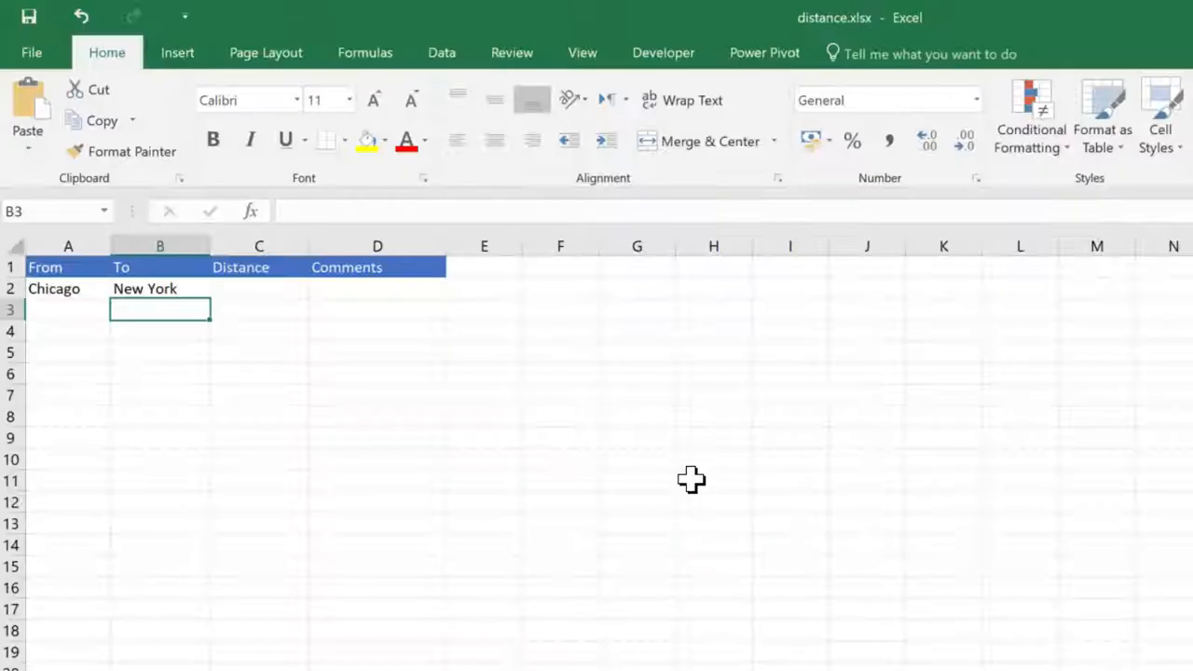
pyautogui.moveTo(609, 428)
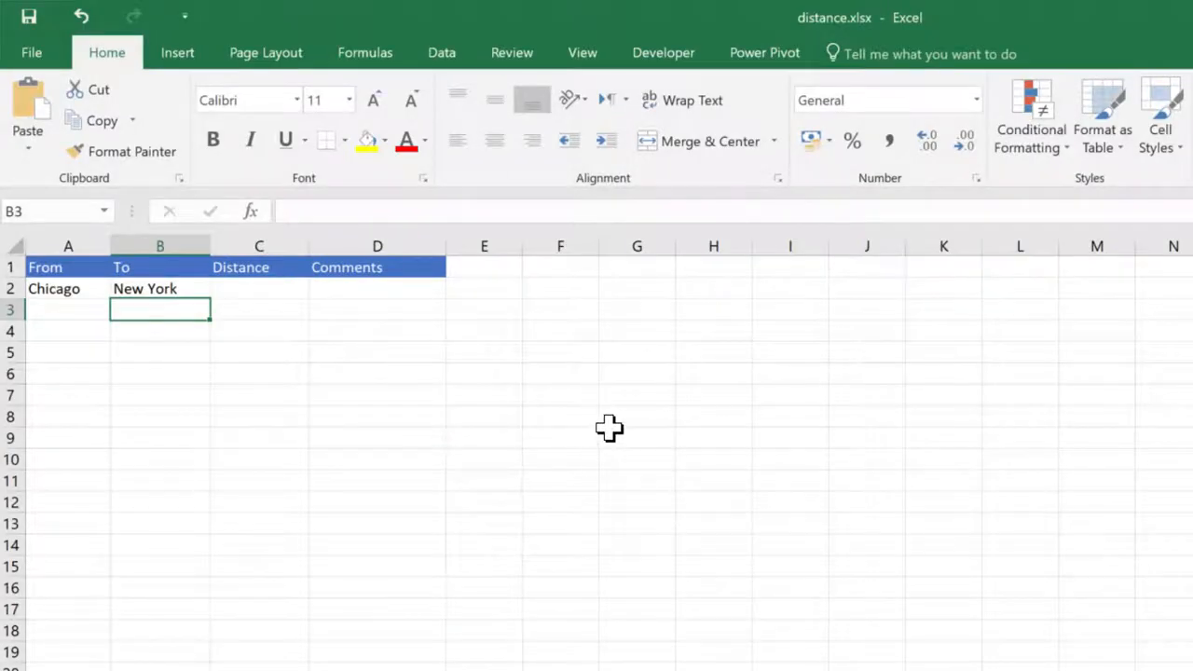
pyautogui.moveTo(61, 88)
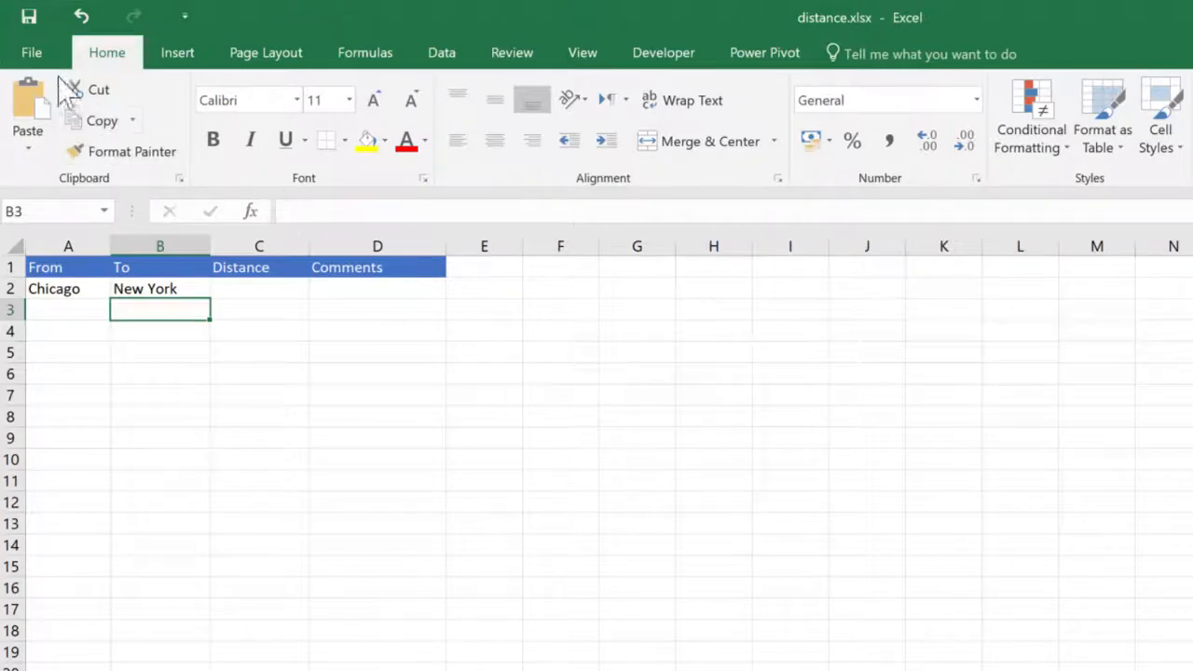
pyautogui.click(31, 52)
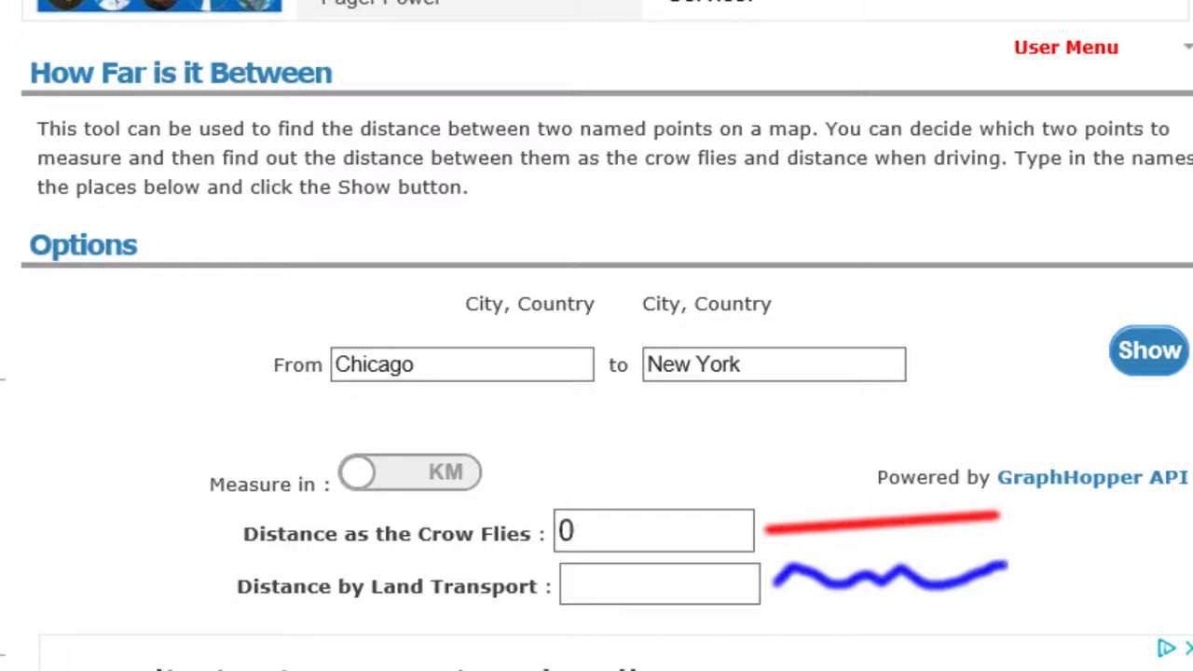
# Calculate the Chicago to New York distance on FreeMapTools.
pyautogui.click(1148, 349)
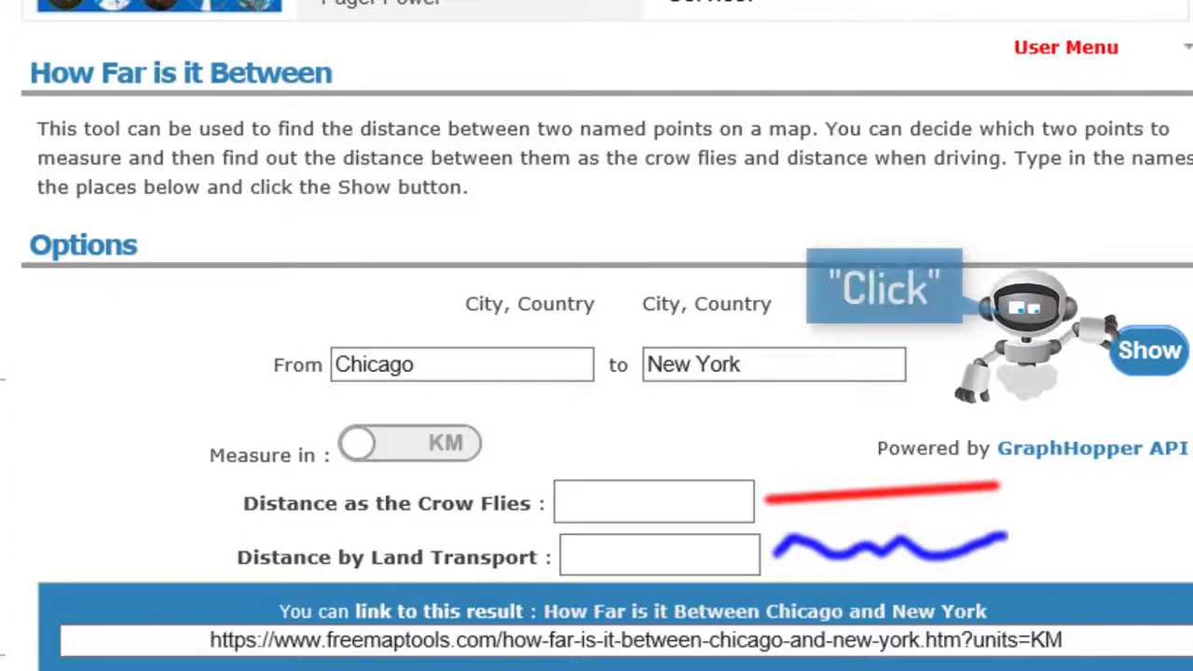
pyautogui.click(1149, 349)
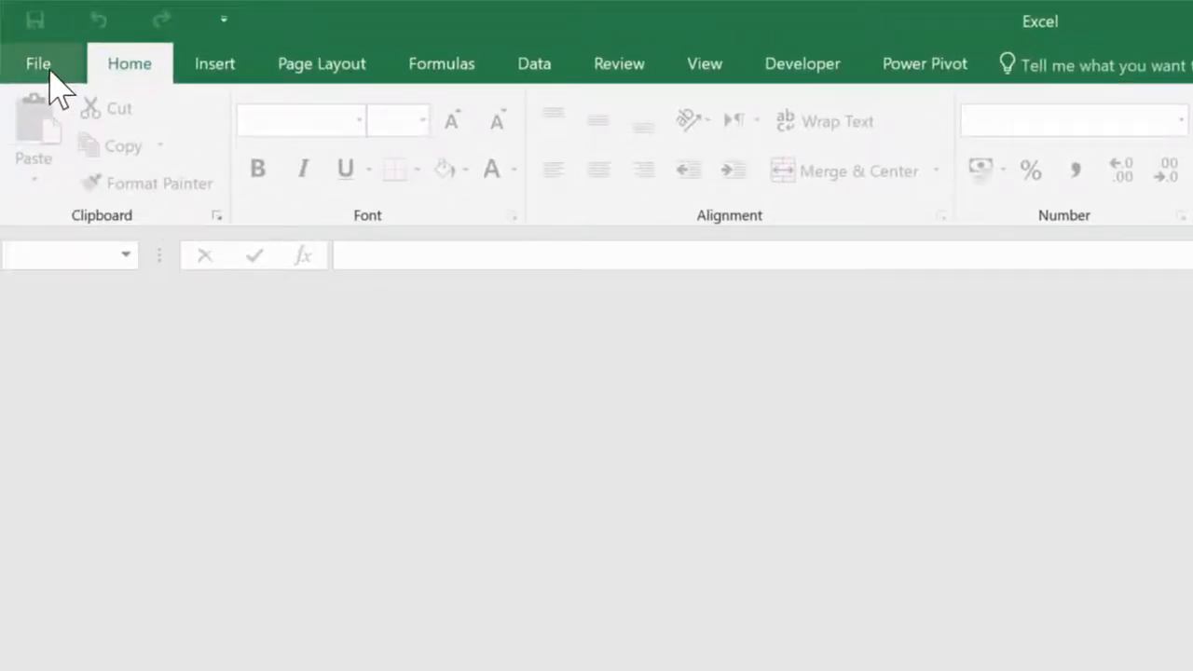
# Reopen distance.xlsx from Recent and check the C2 distance and D2 comment.
pyautogui.click(38, 63)
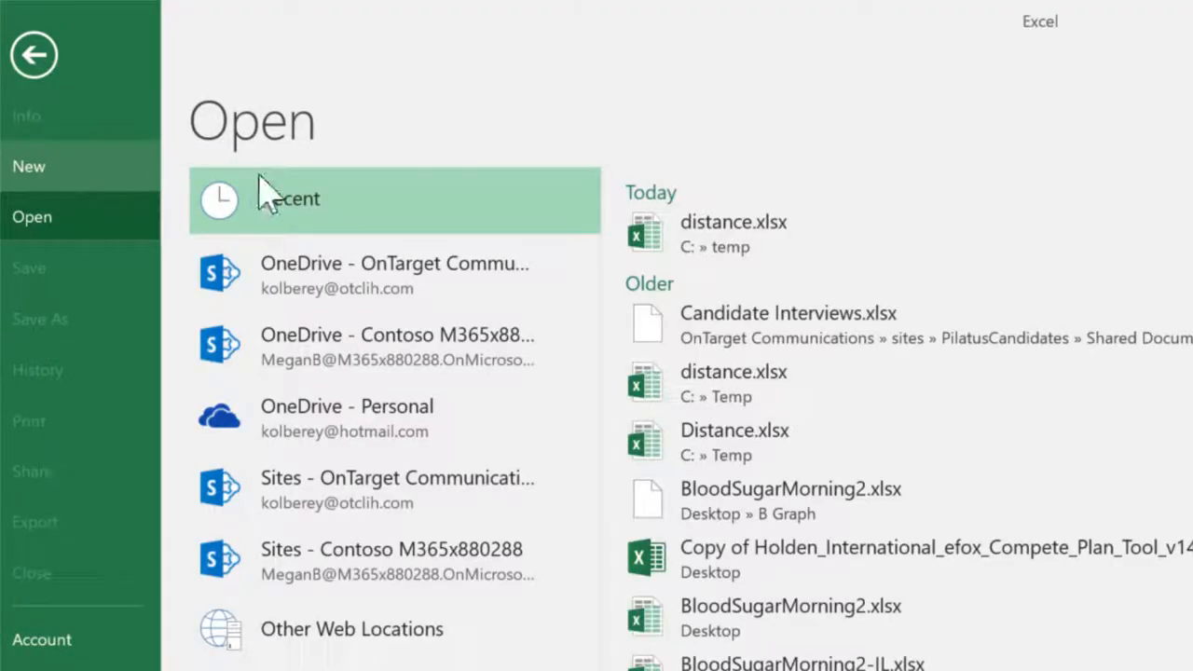
pyautogui.click(734, 230)
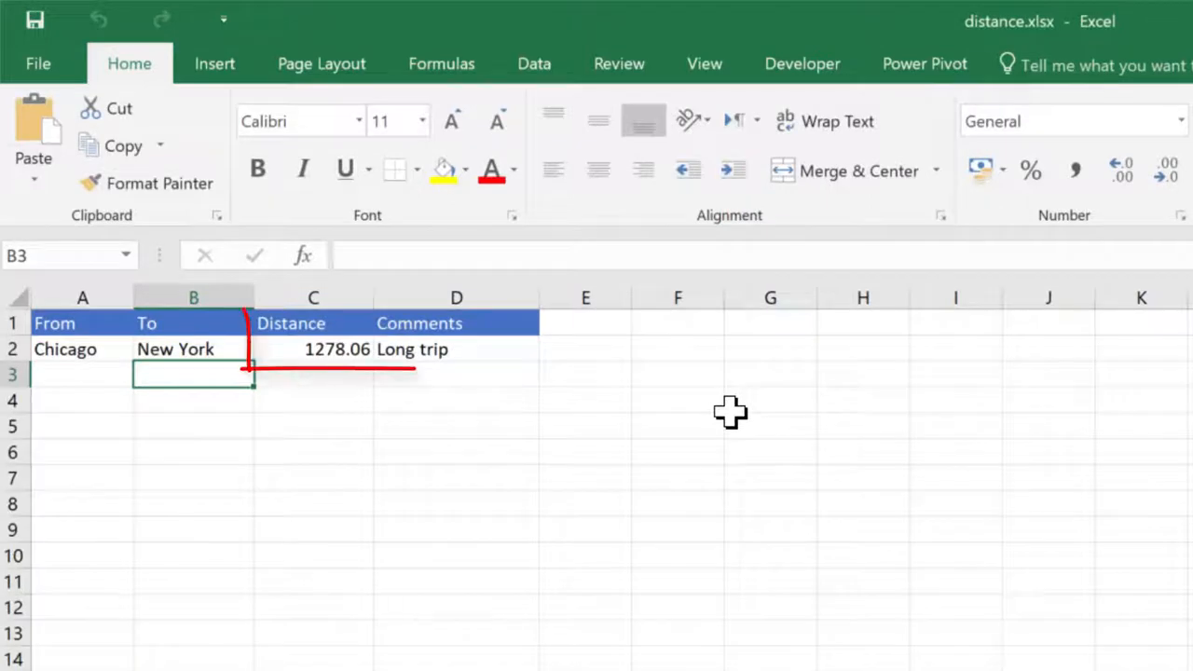
pyautogui.click(313, 348)
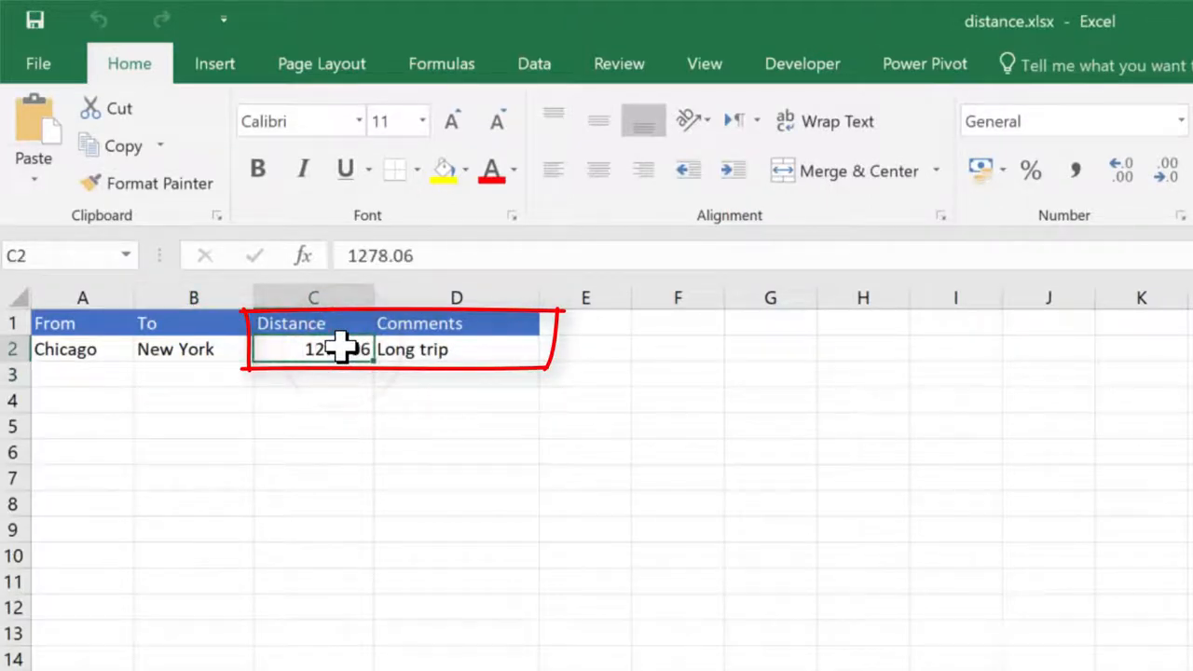
pyautogui.click(455, 349)
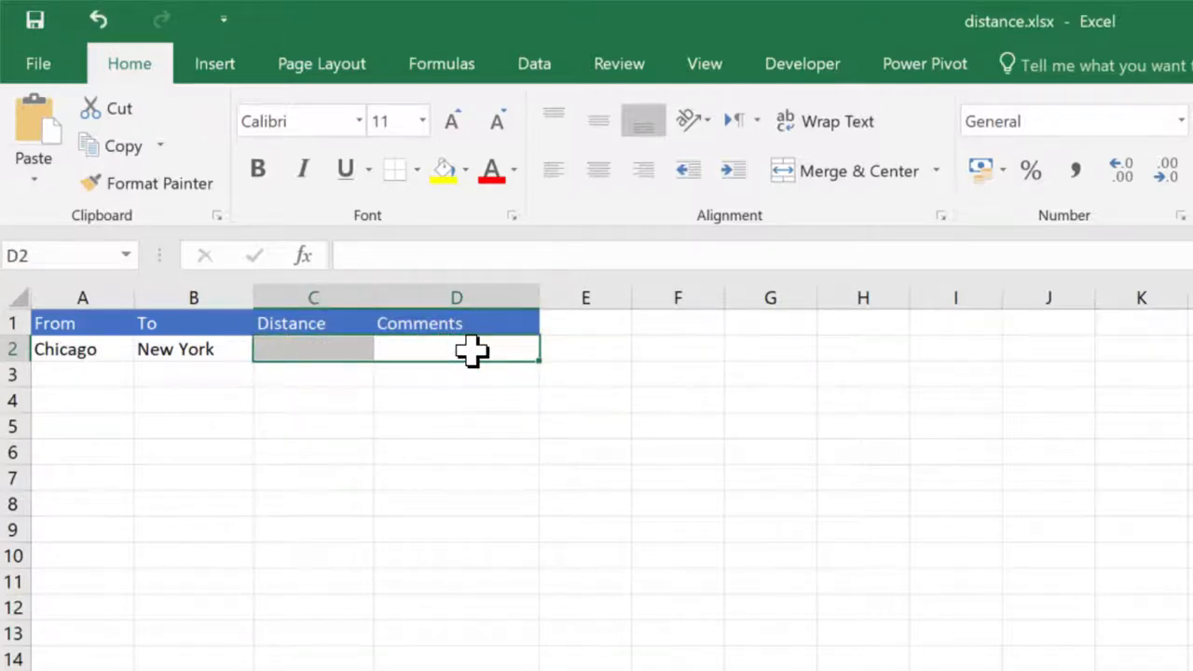
# Change row 2 to London and Brighton and save the workbook.
pyautogui.write('Lo')
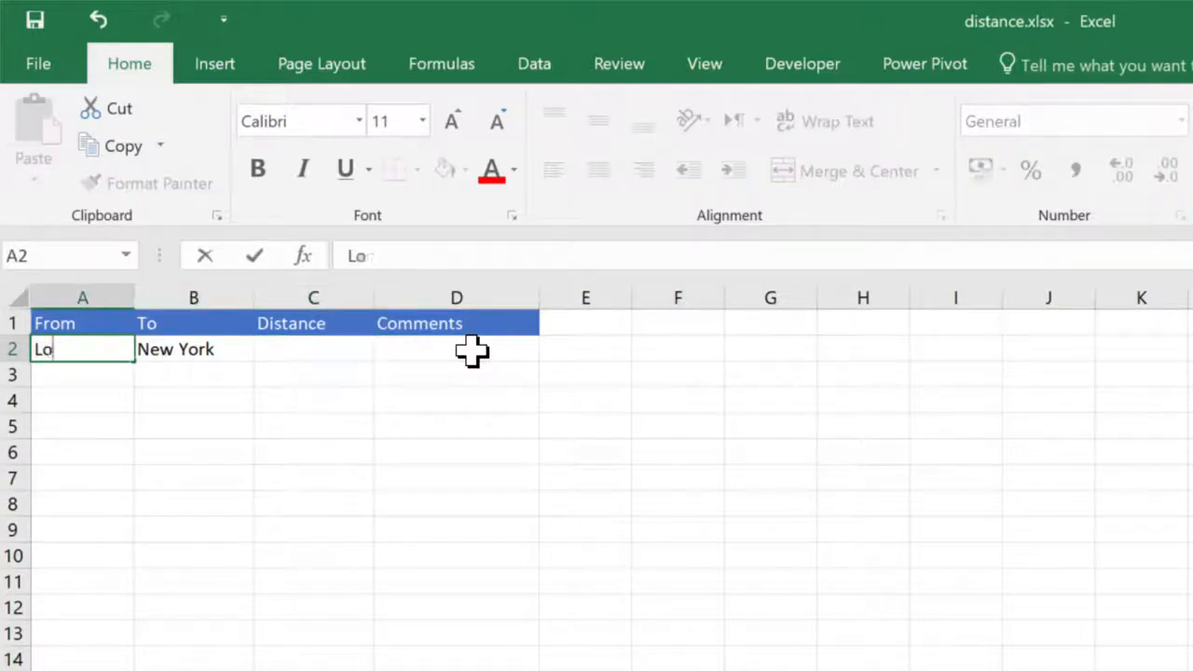
pyautogui.press('Tab')
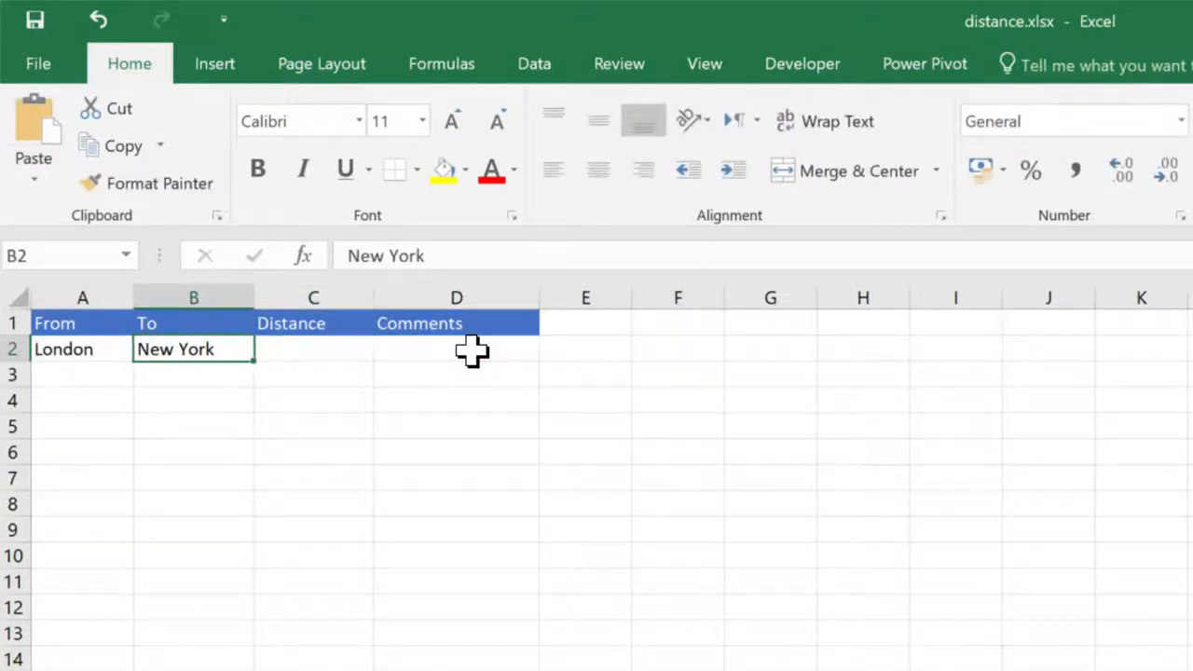
pyautogui.write('Brighton')
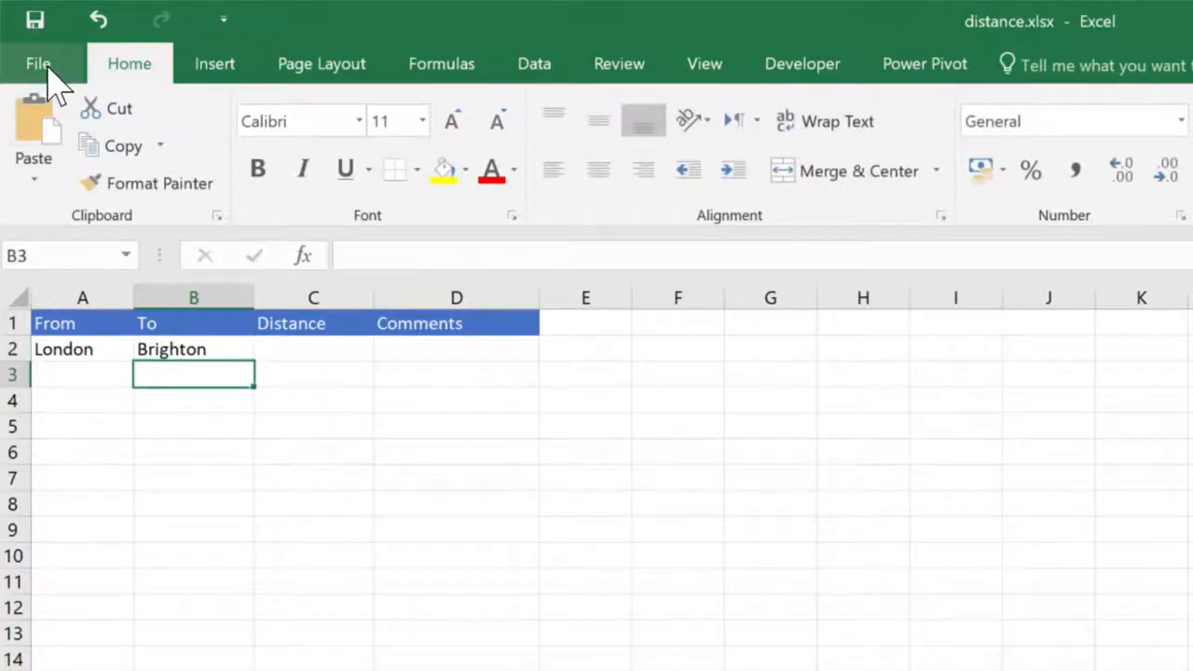
pyautogui.click(37, 63)
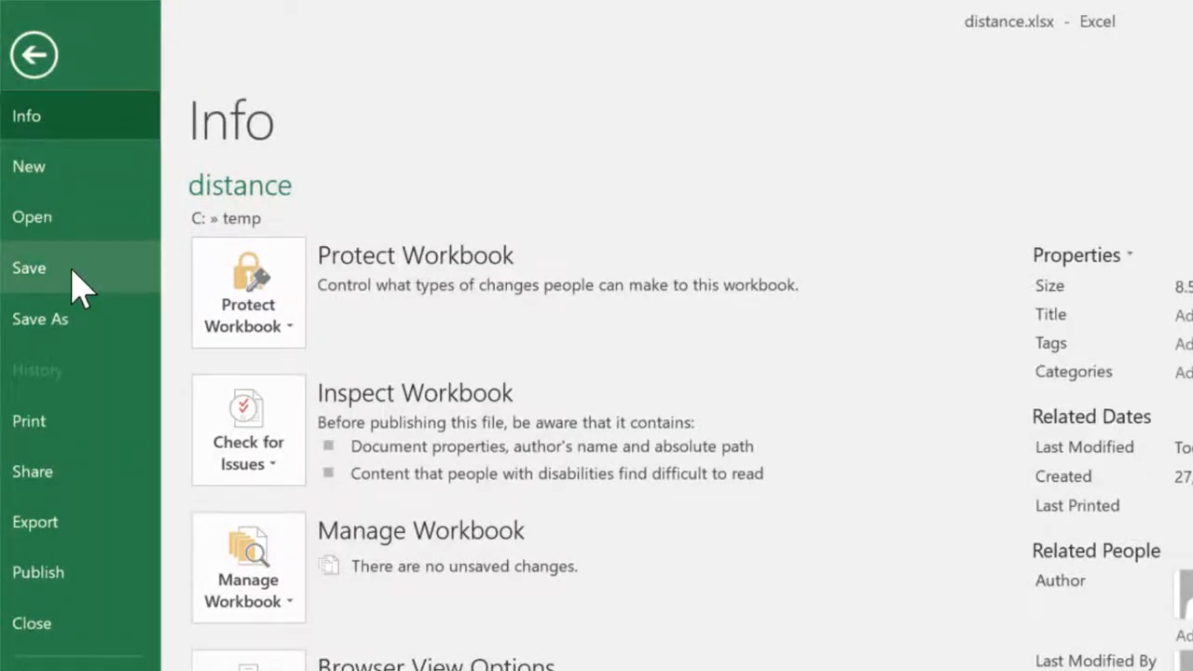
pyautogui.moveTo(93, 165)
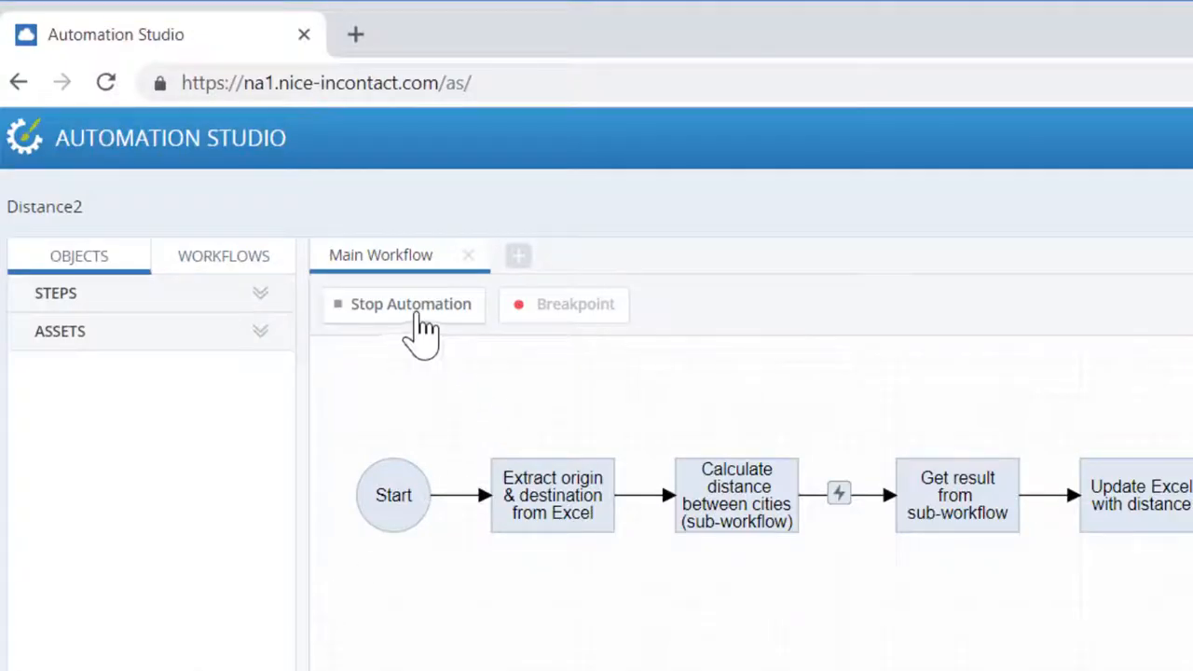
# Run the Distance2 Main Workflow automation until it finishes.
pyautogui.click(410, 304)
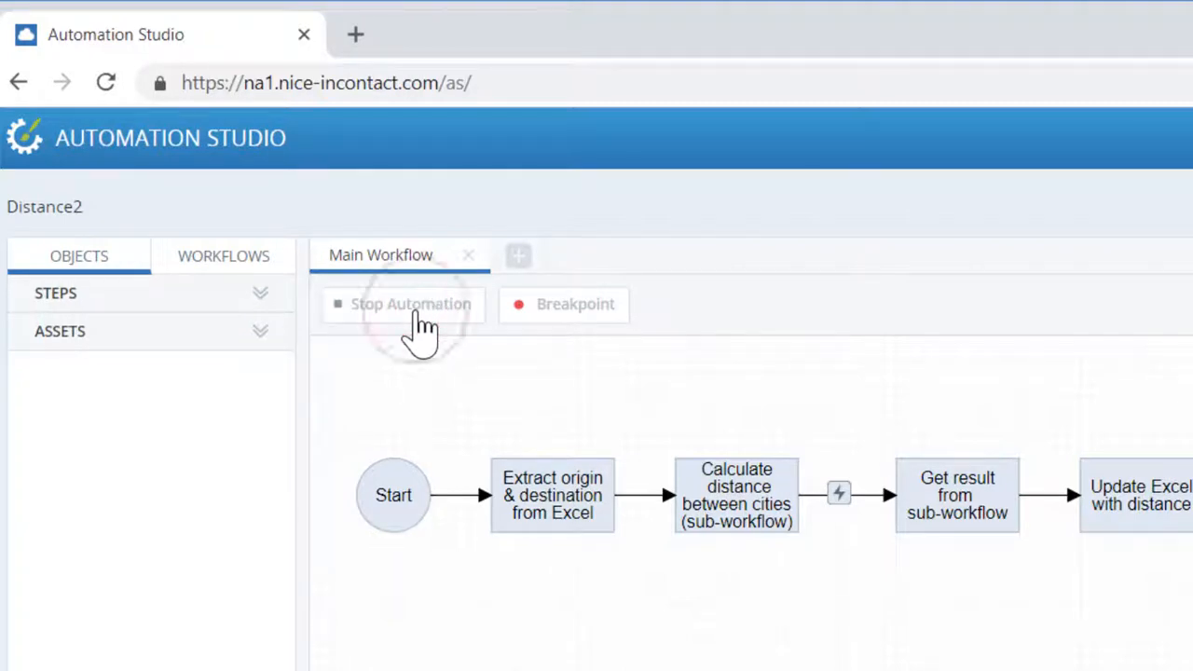
pyautogui.click(410, 304)
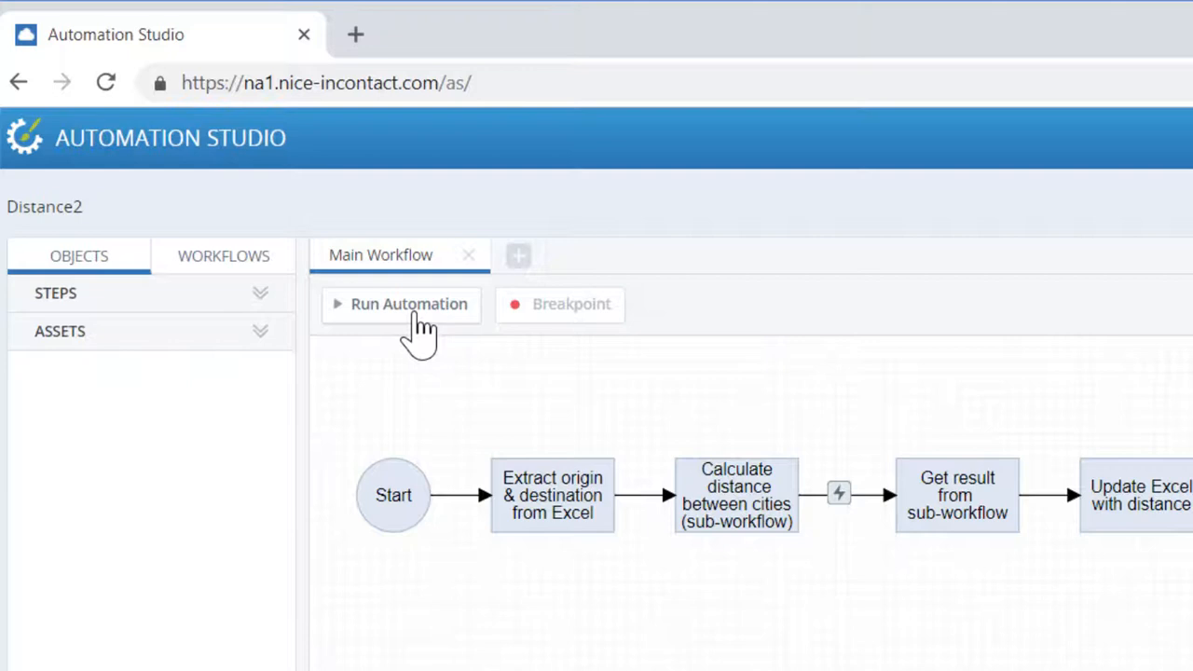
pyautogui.click(408, 304)
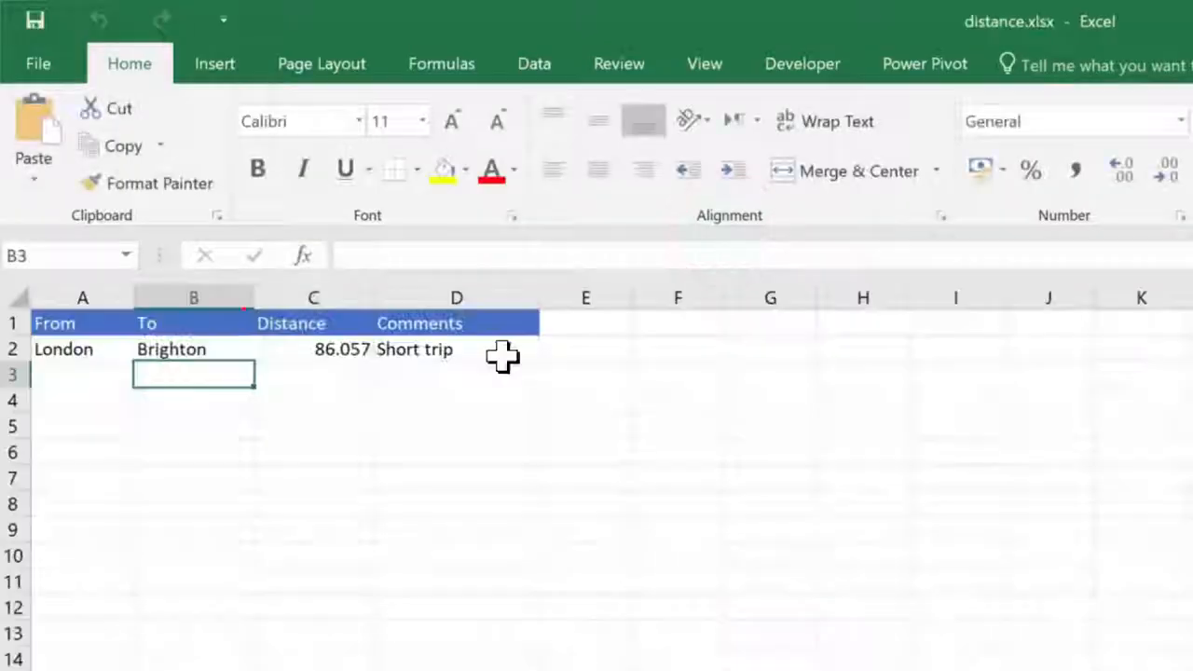
# Confirm C2 shows 86.057 and D2 shows Short trip.
pyautogui.click(312, 349)
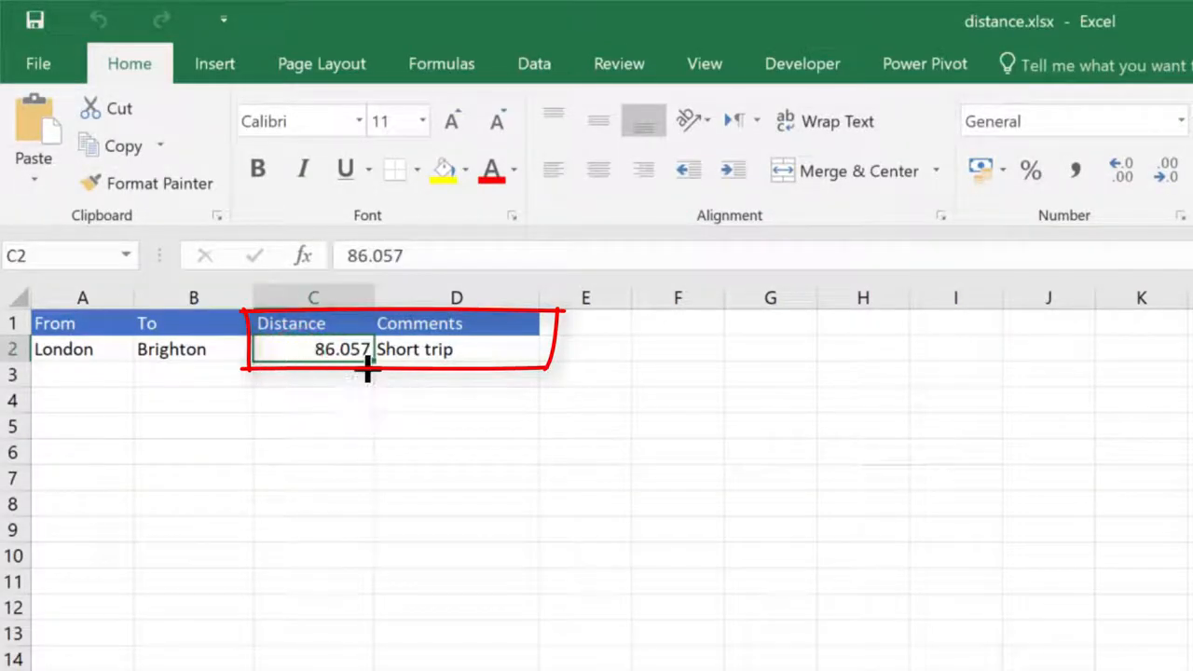
pyautogui.click(455, 349)
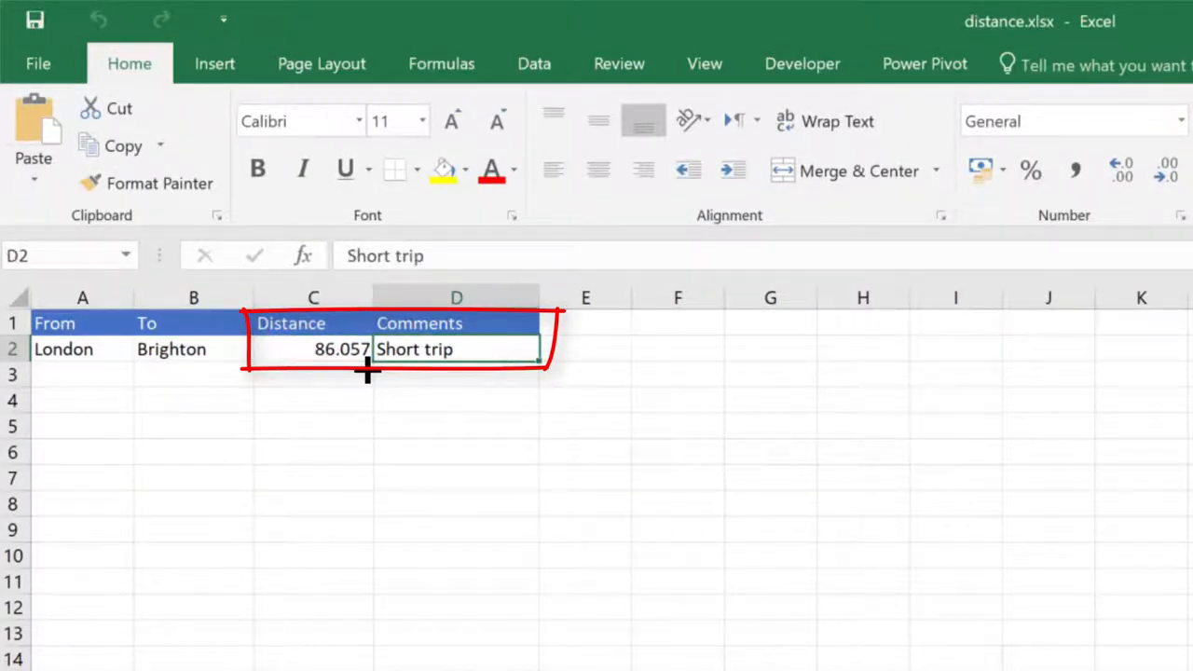